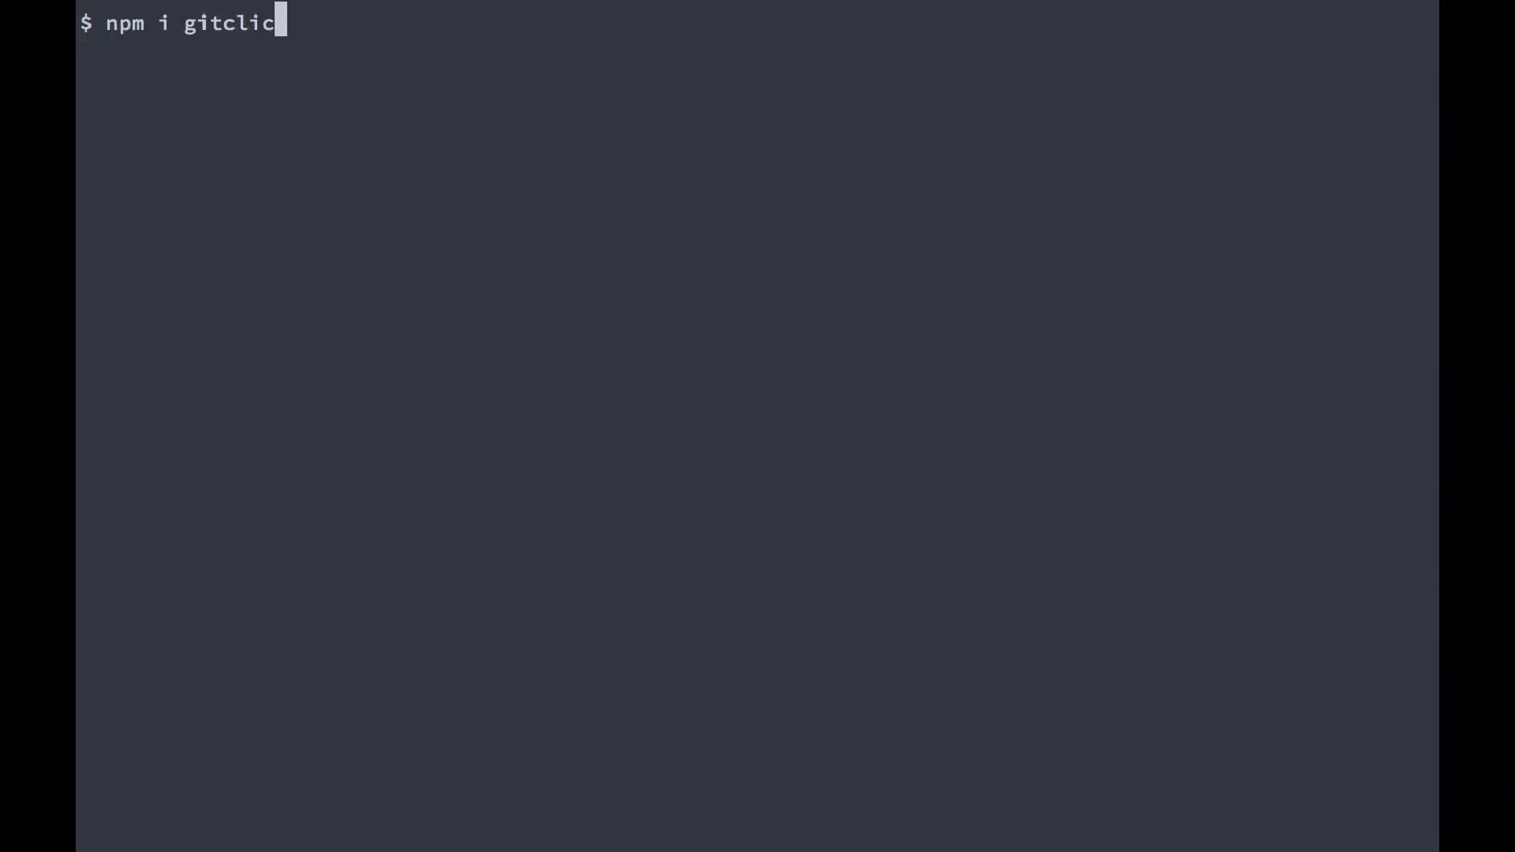
# - Install gitclick with `npm i gitclick`, then run `gitclick add` to begin account setup
pyautogui.press('Return')
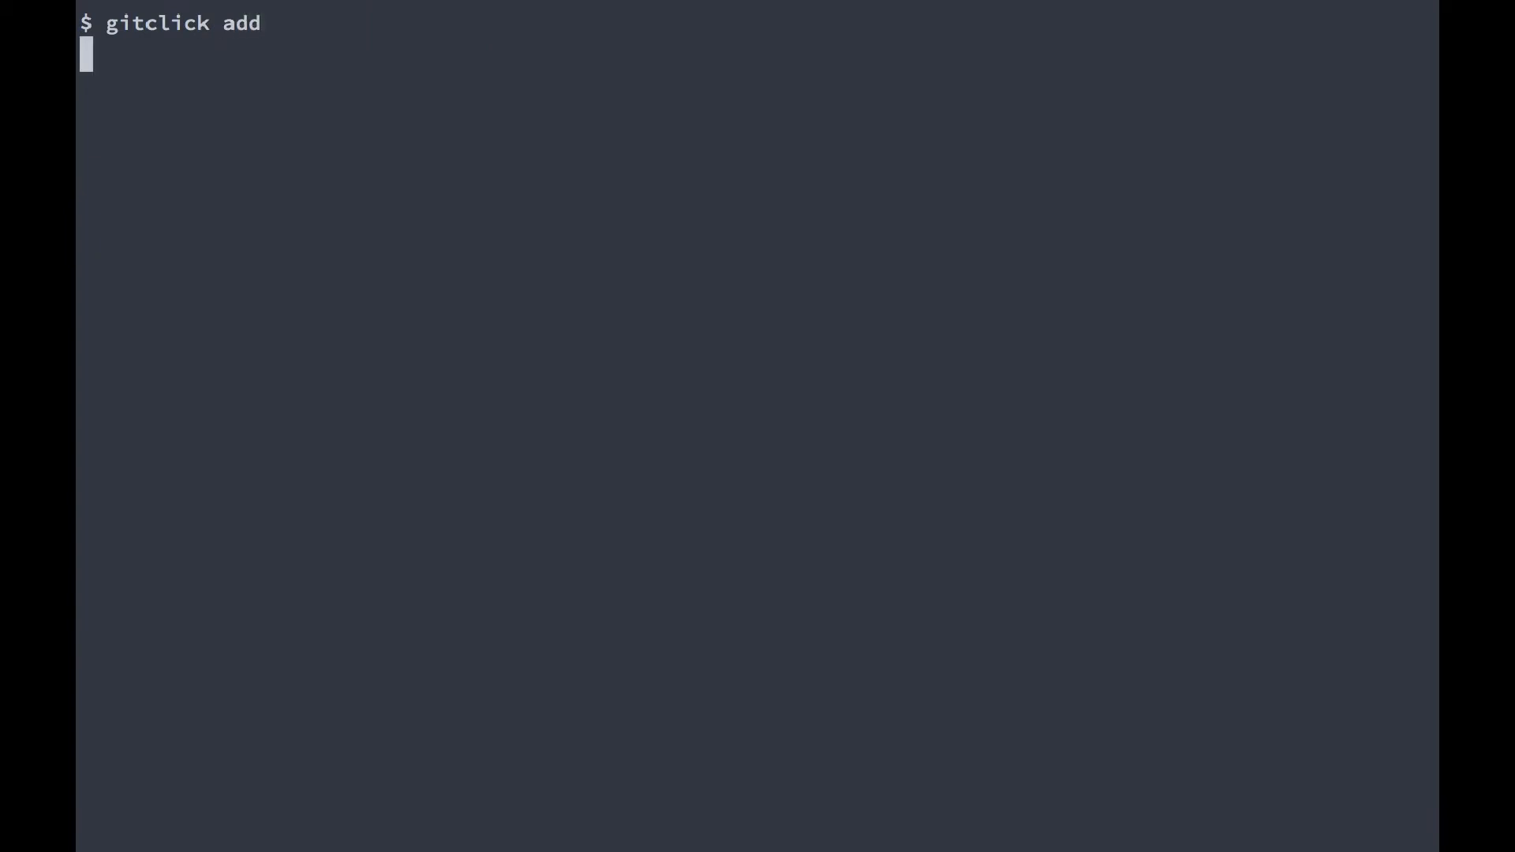
pyautogui.press('Return')
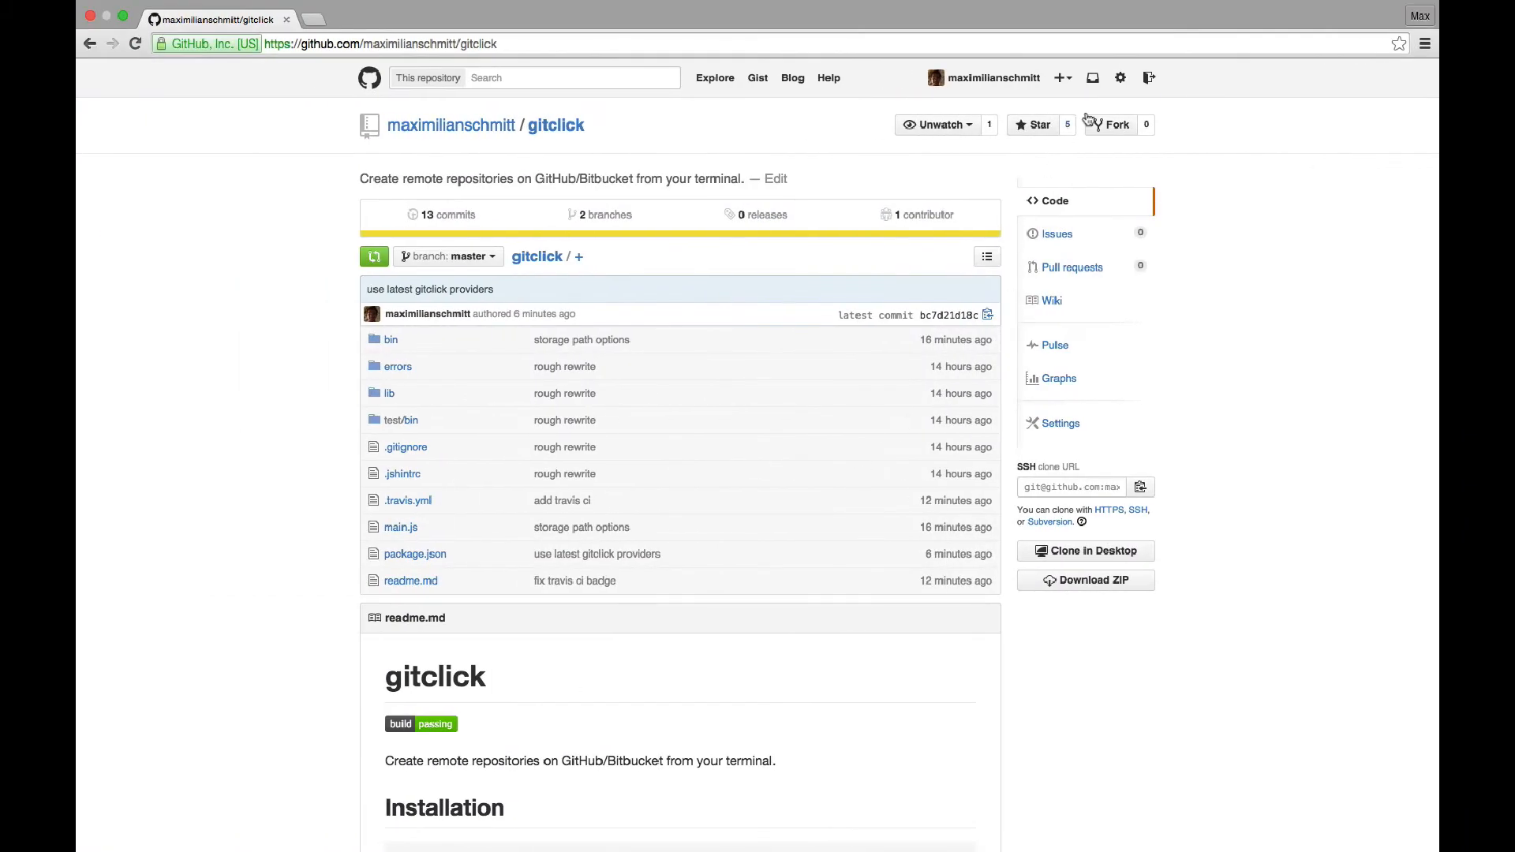
# - From Settings > Applications, generate token 'gitclick-screencast' with the user scope unchecked
pyautogui.click(1119, 78)
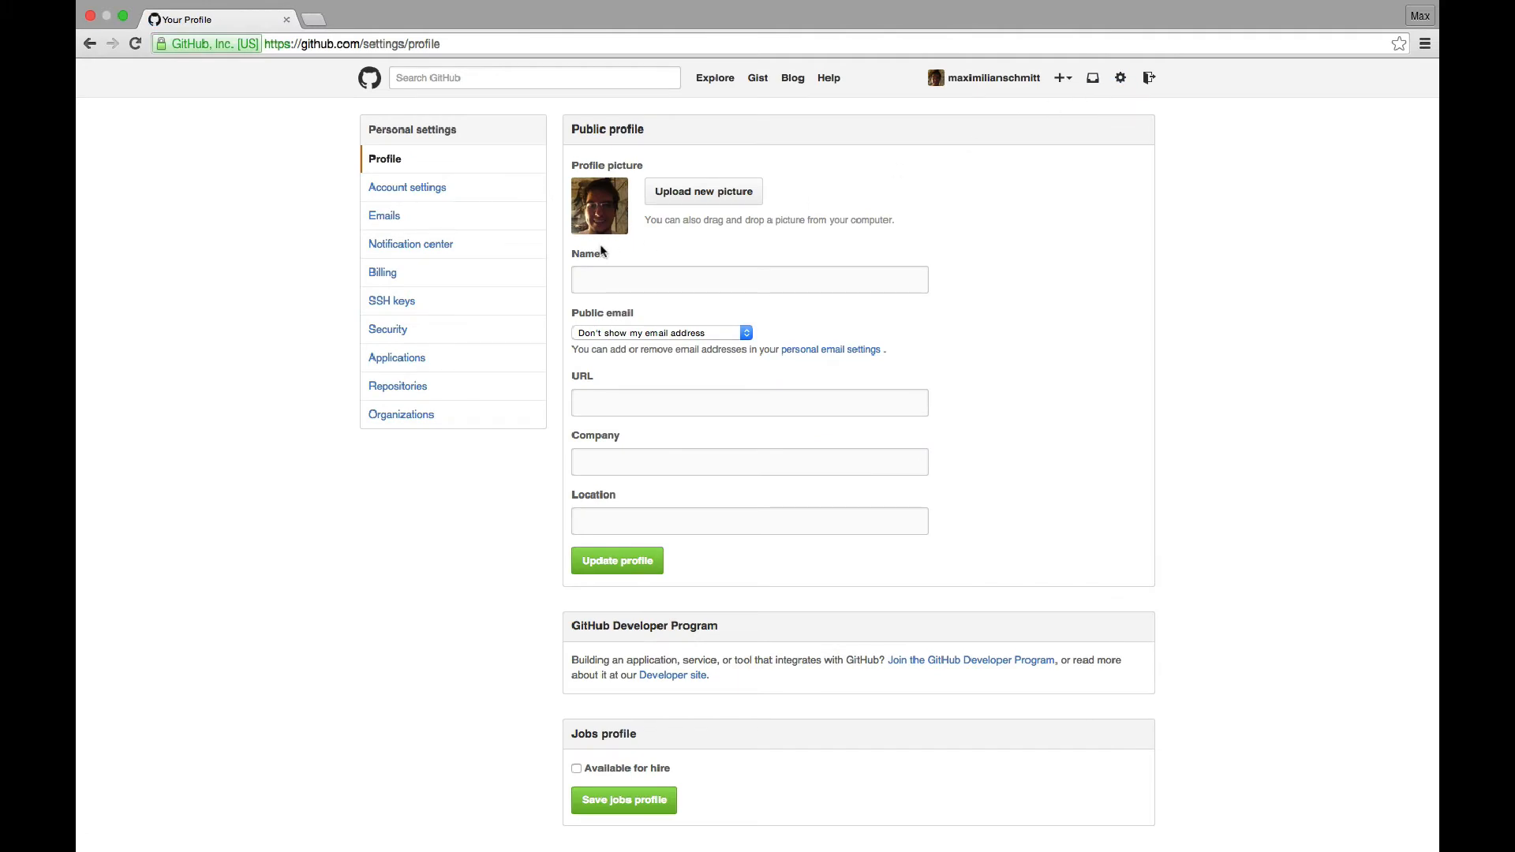
pyautogui.moveTo(460, 357)
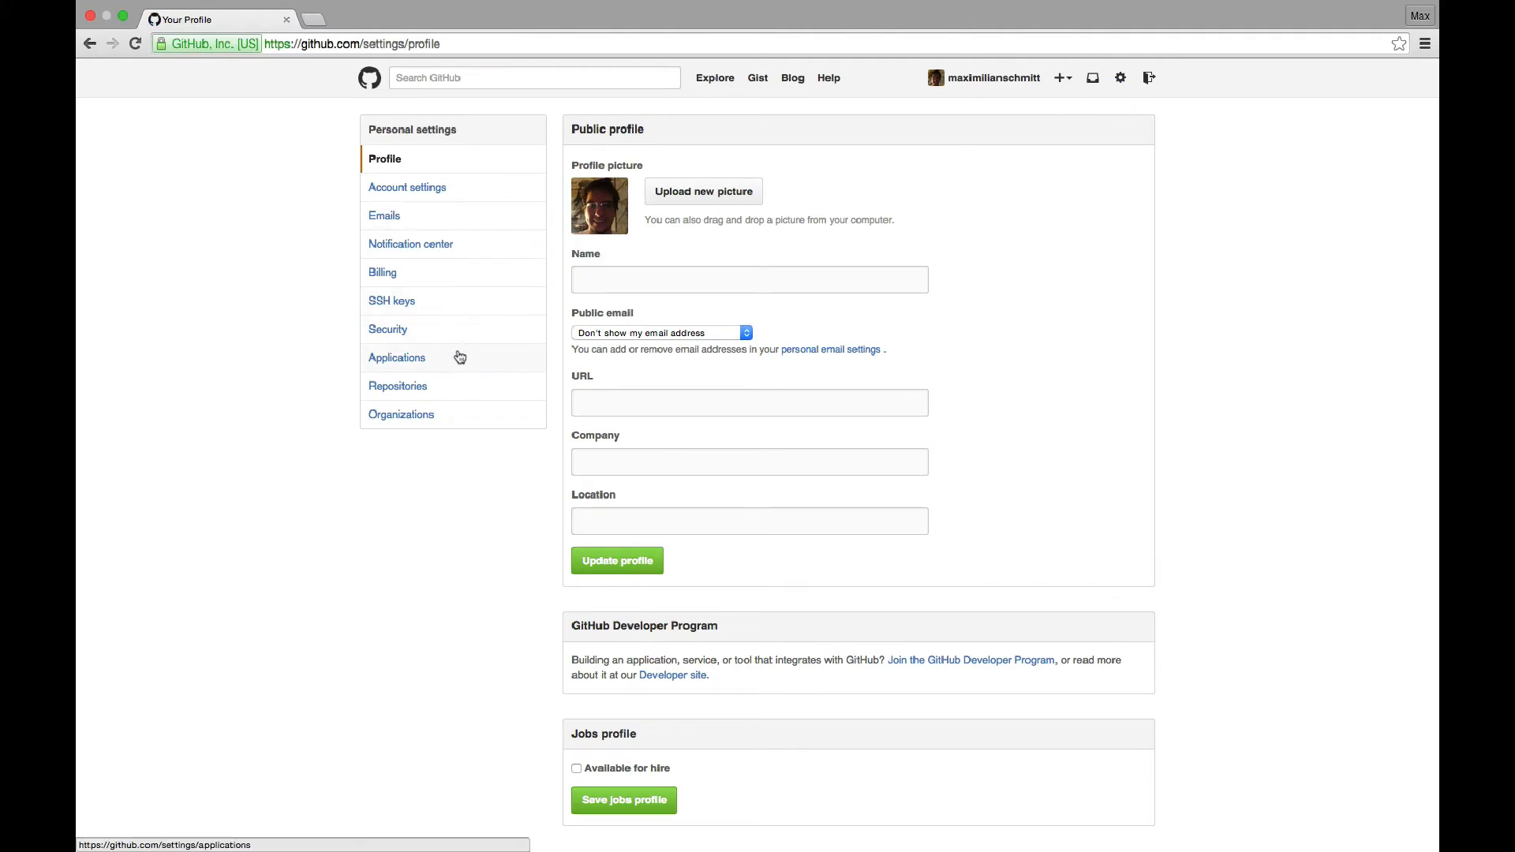
pyautogui.click(396, 357)
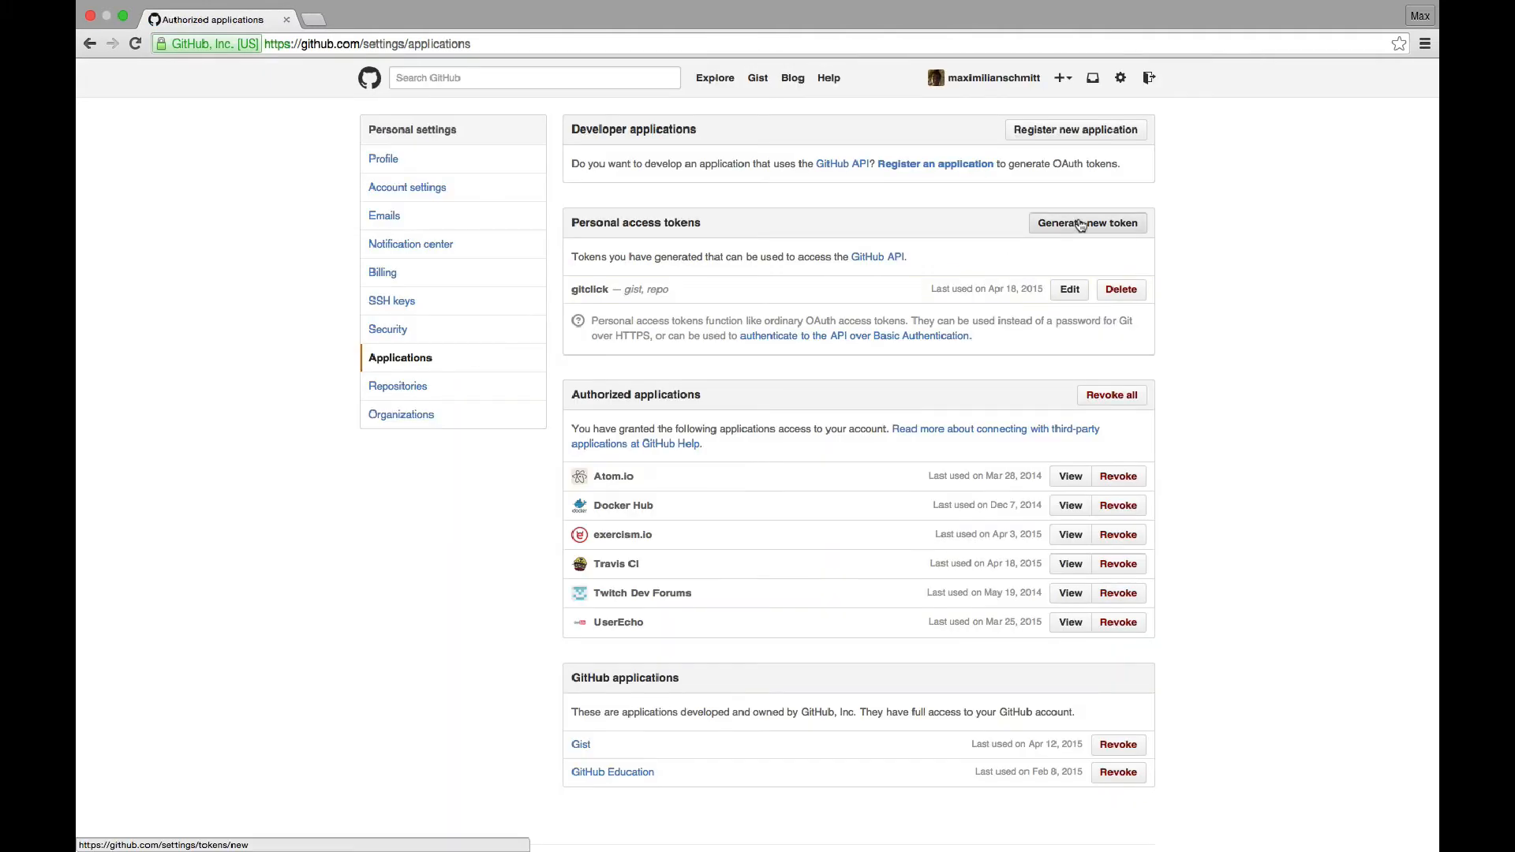
pyautogui.click(1088, 223)
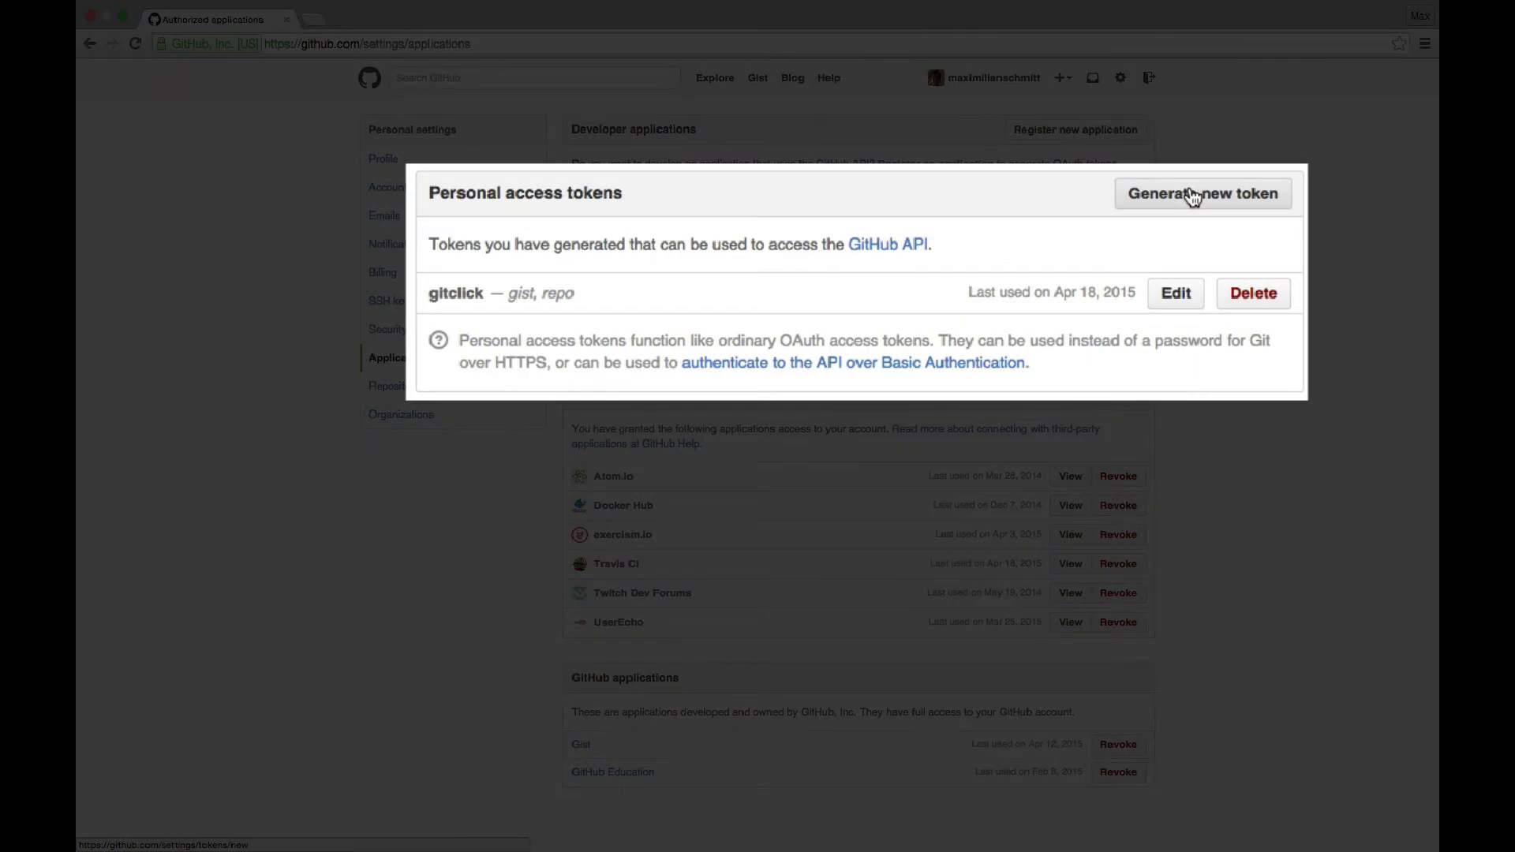
pyautogui.click(1202, 193)
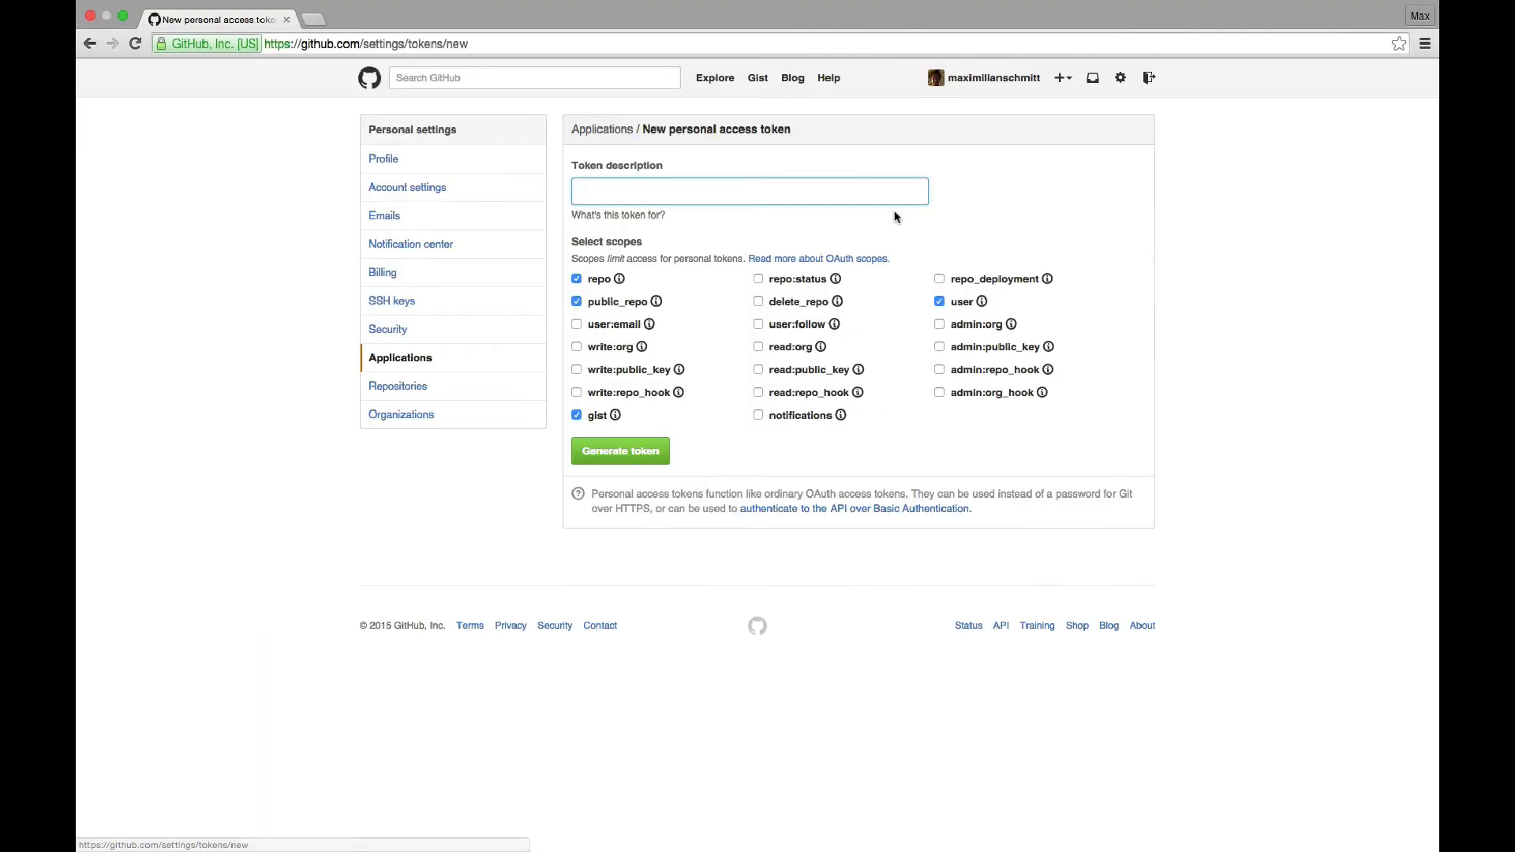
pyautogui.write('gitclick-screenc')
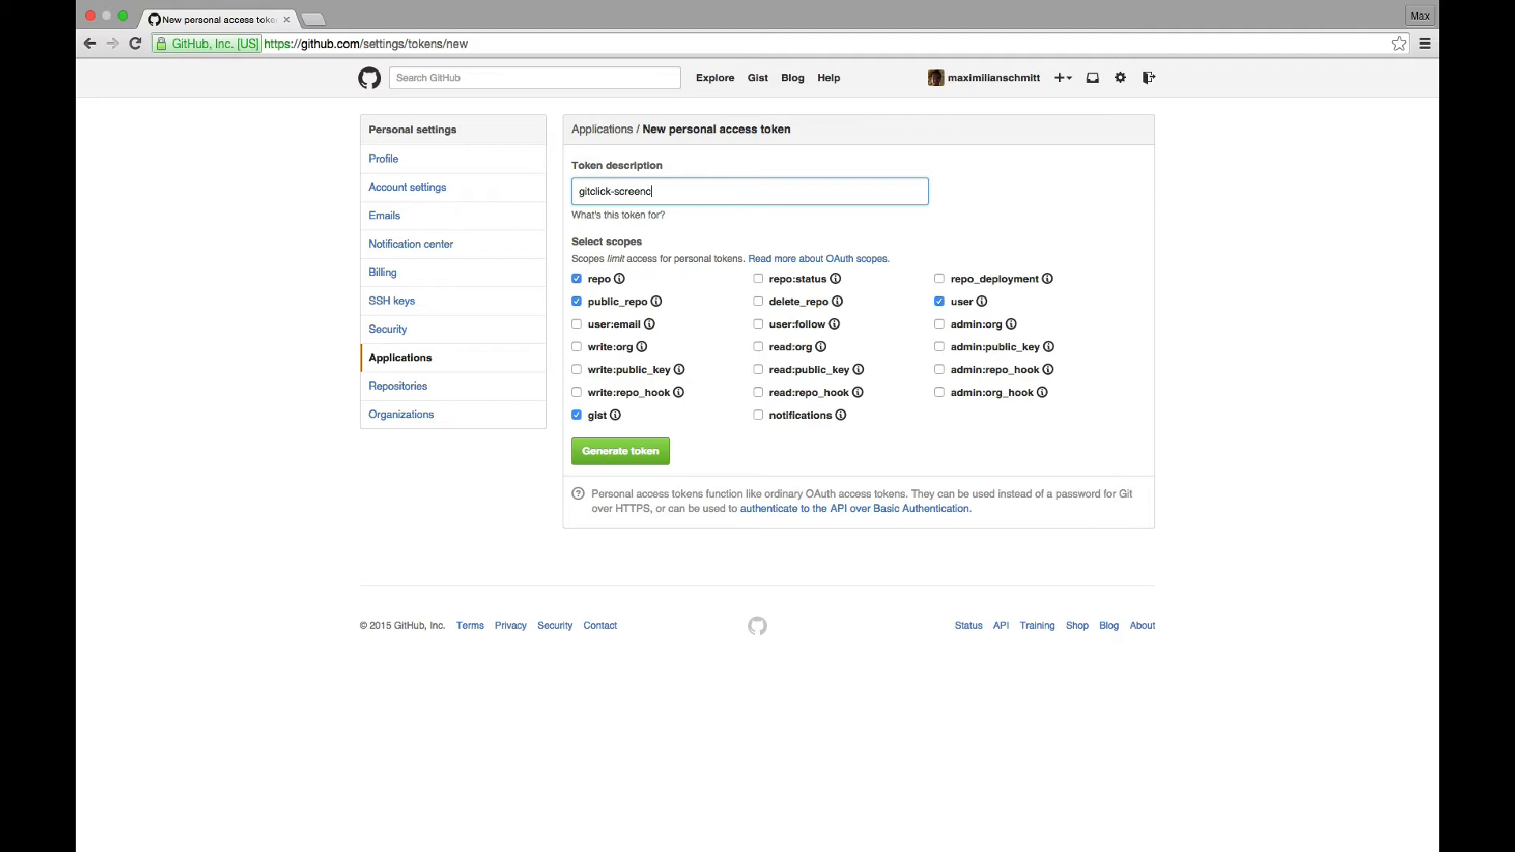
pyautogui.write('ast')
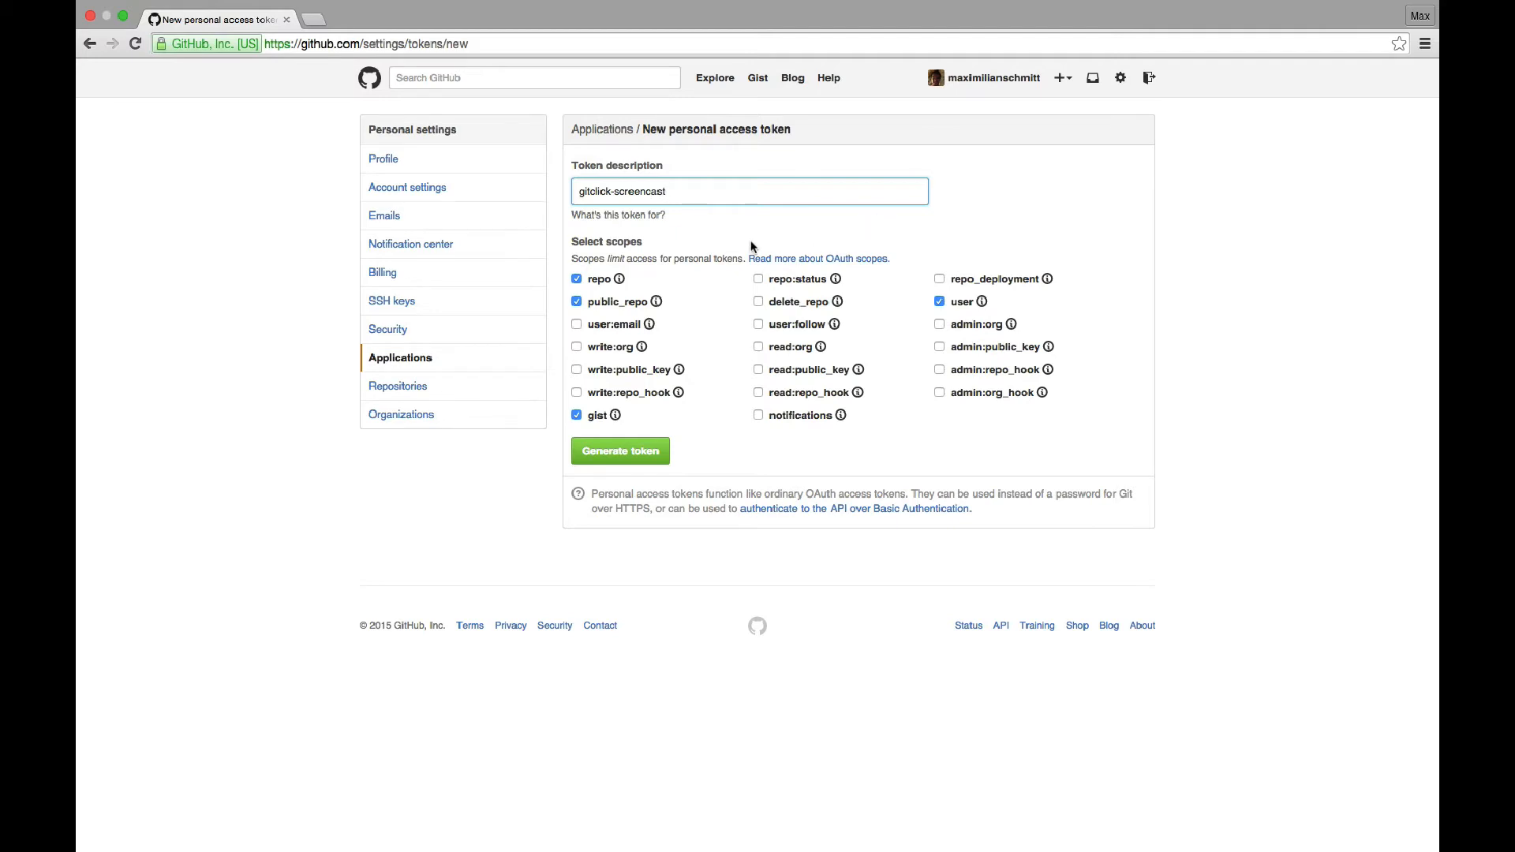
pyautogui.click(938, 302)
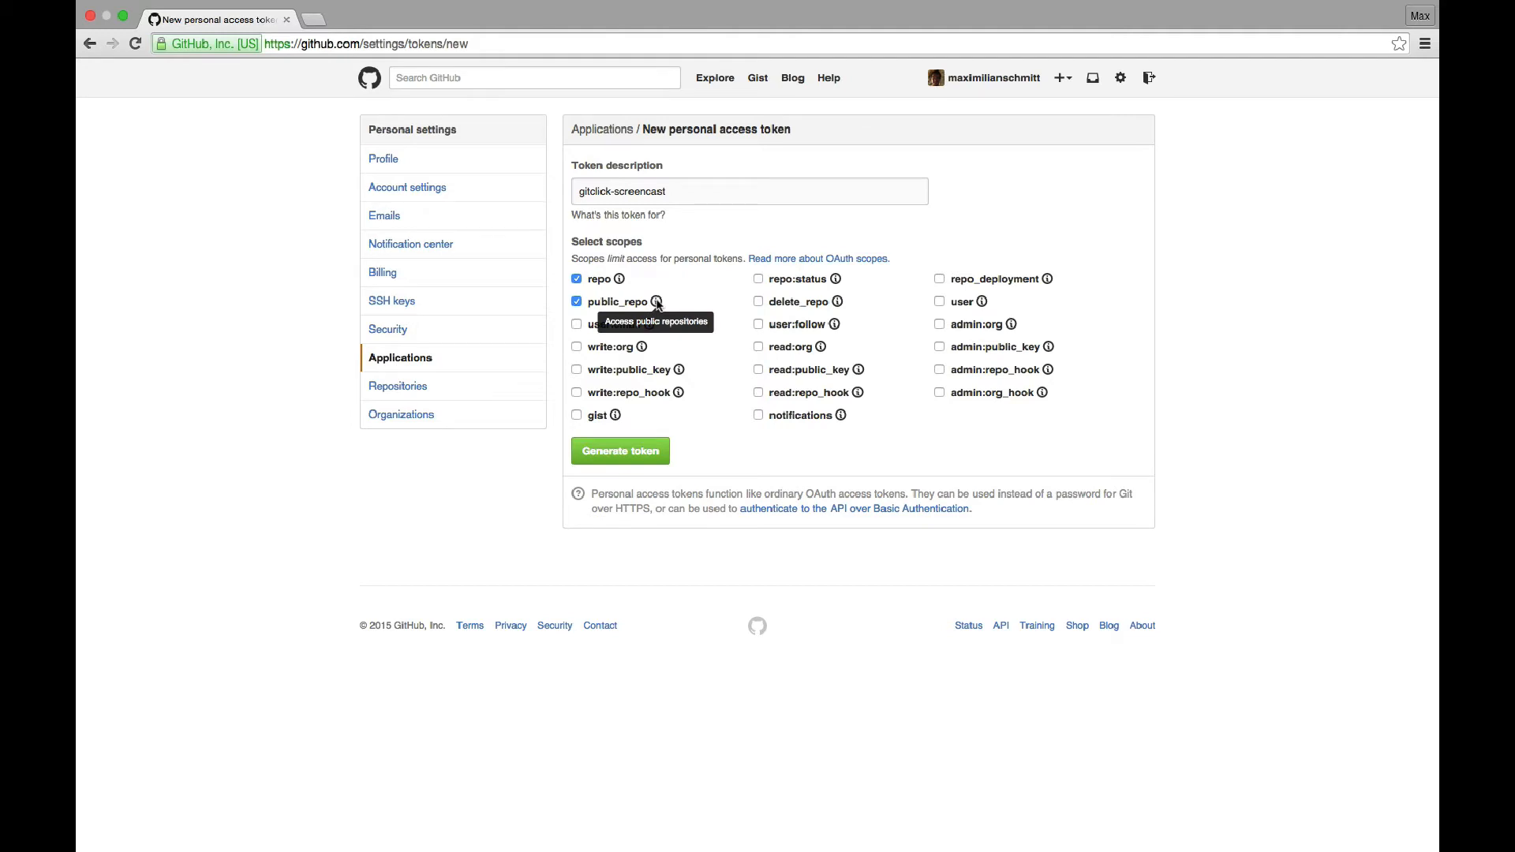
pyautogui.moveTo(625, 458)
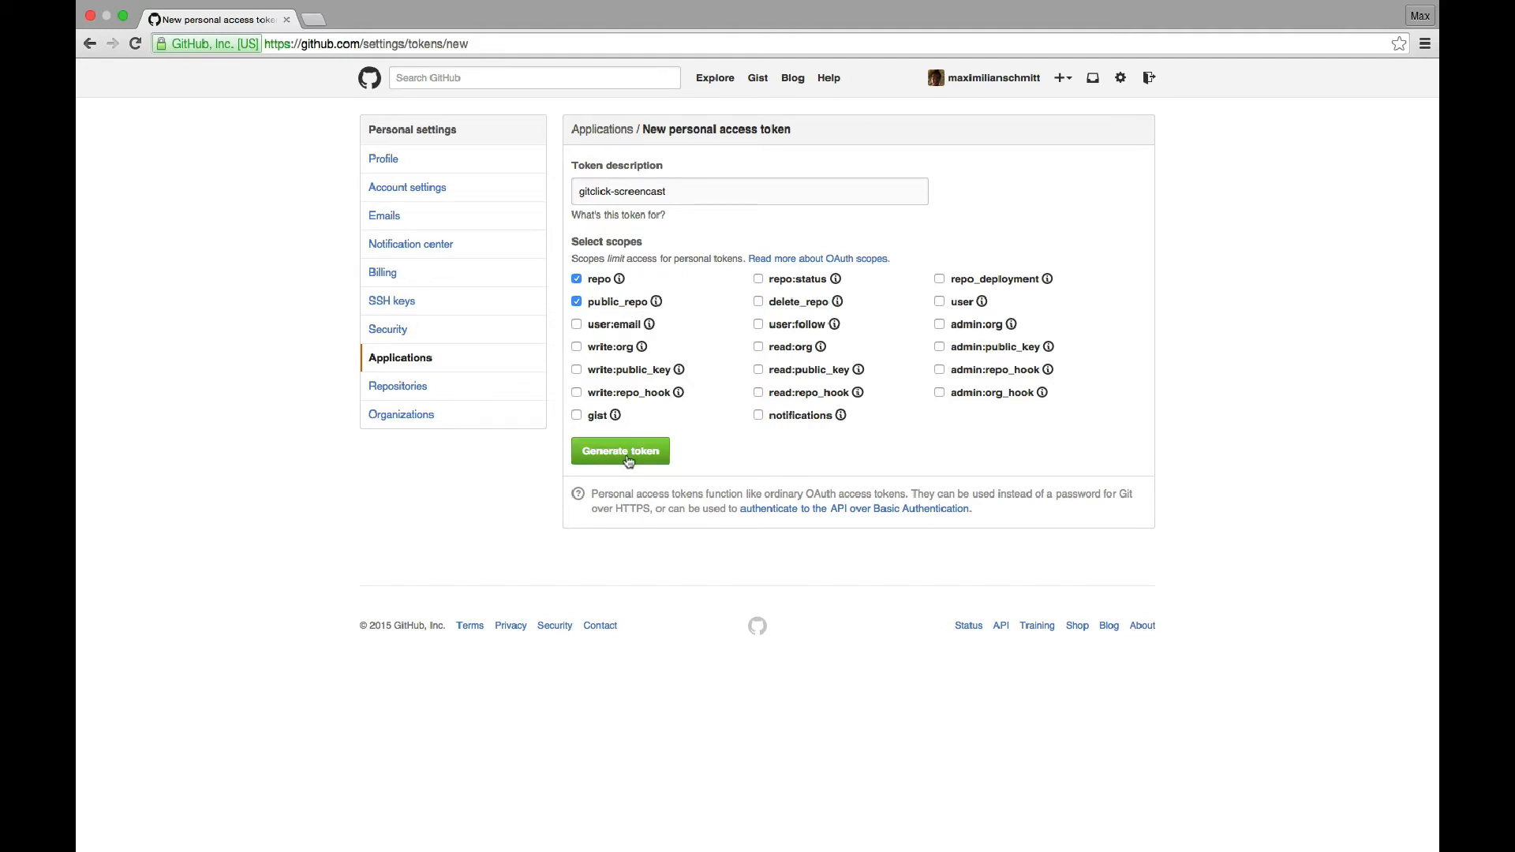
pyautogui.click(619, 451)
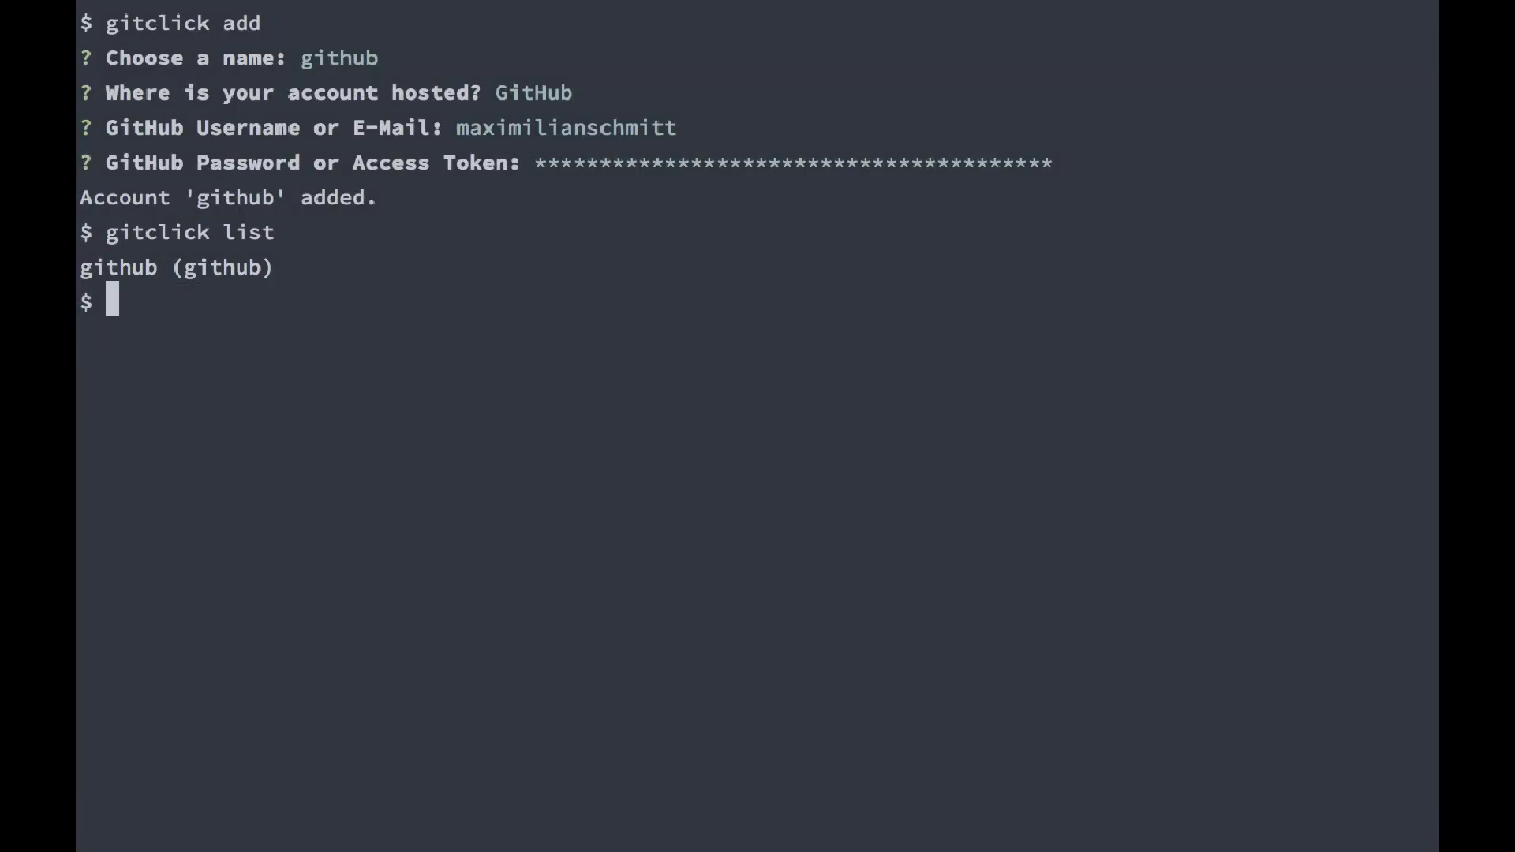
# - Make the guestbook folder and start editing readme.md in nano
pyautogui.write('mkdir guestbook')
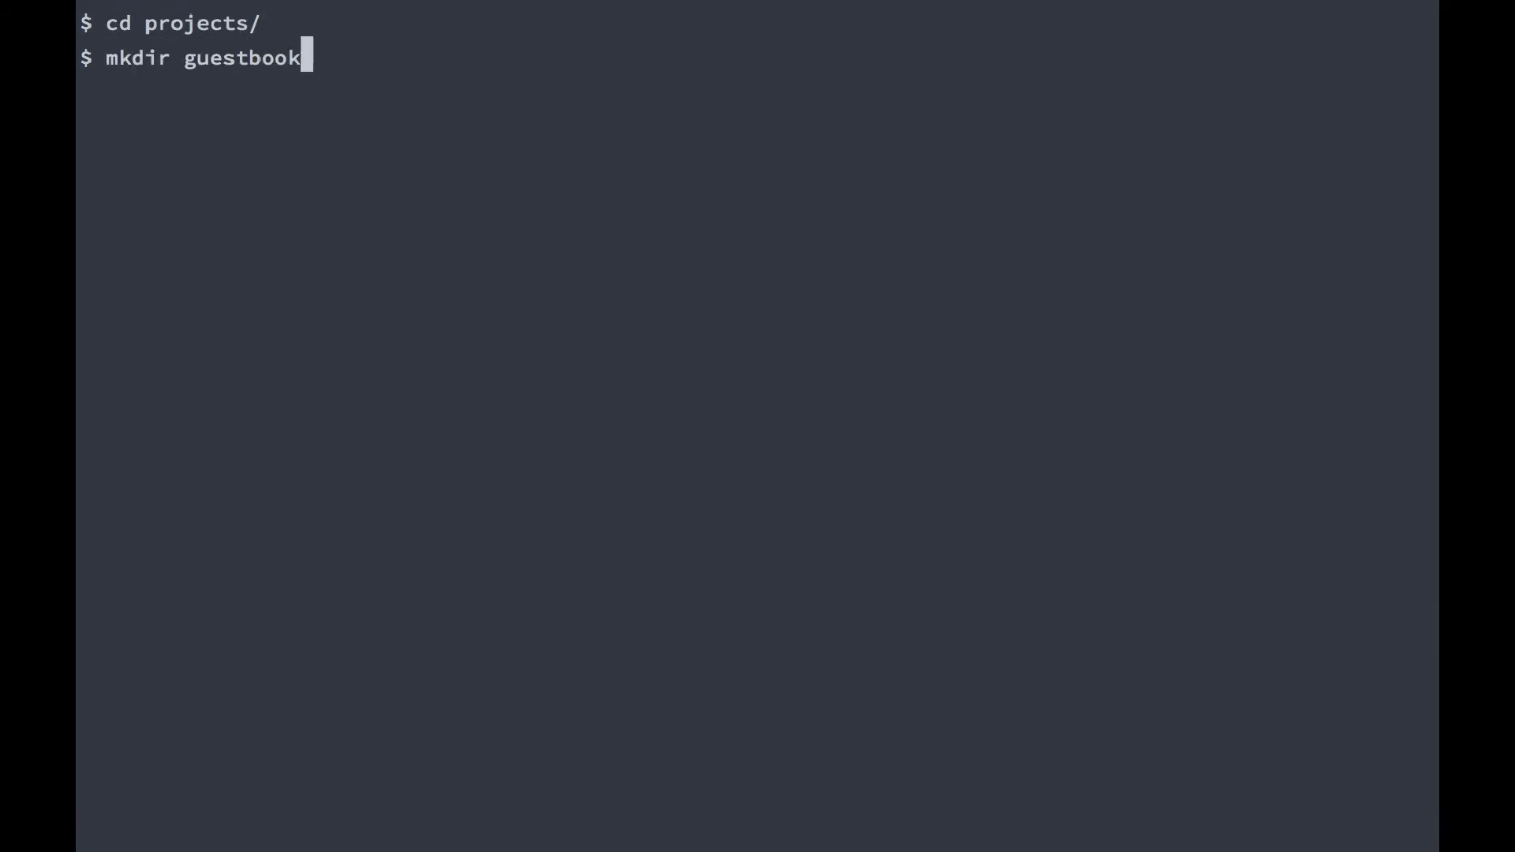
pyautogui.press('Return')
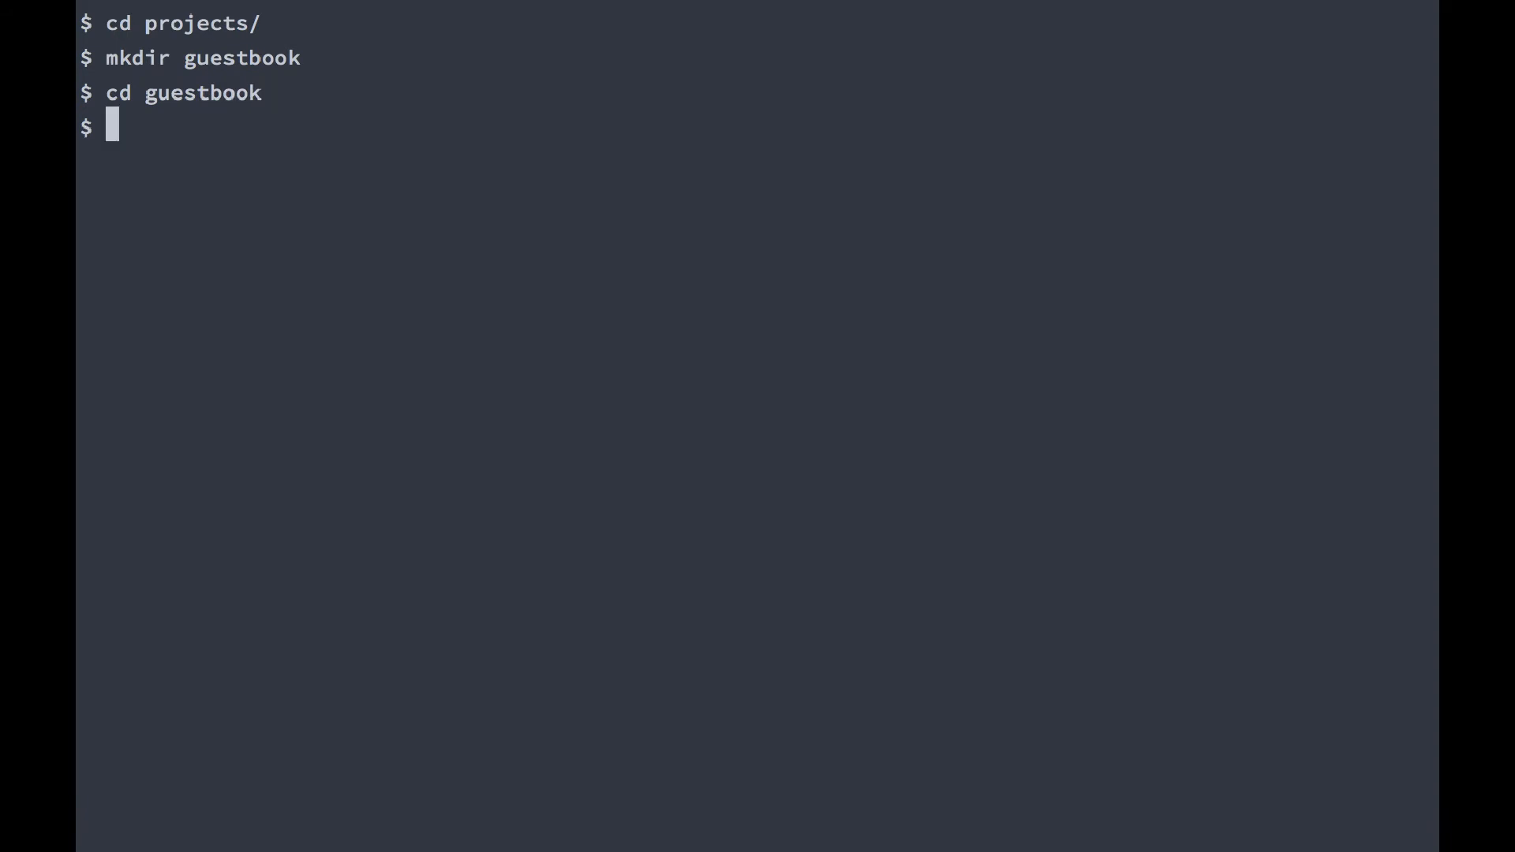
pyautogui.write('nano readme.')
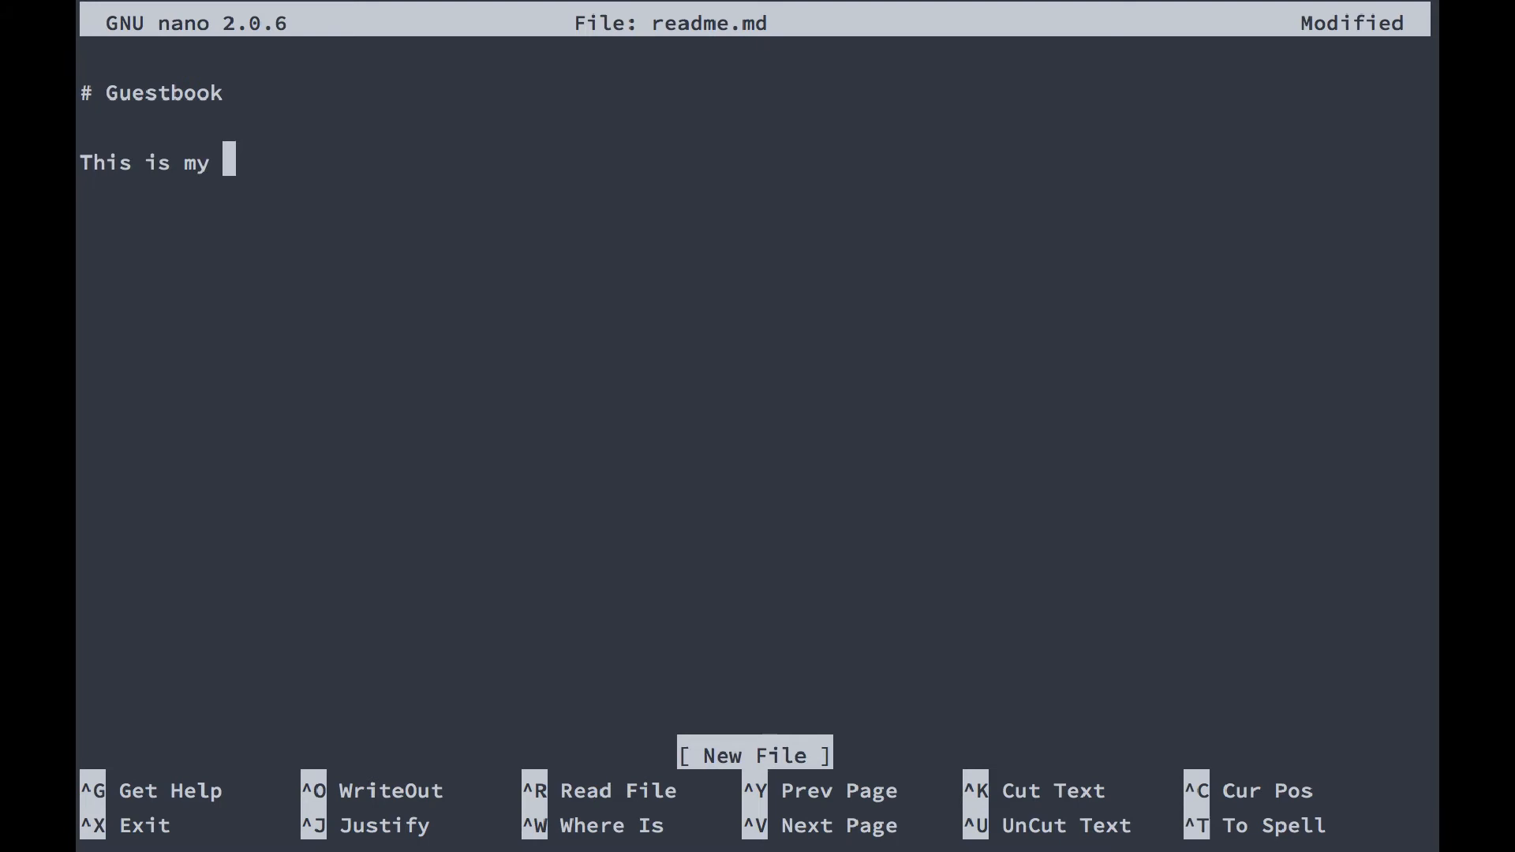
# - Write the readme inviting visitors to leave a comment by editing it, then save and exit
pyautogui.write("guestbook on GitHub. Hi! Why don't you")
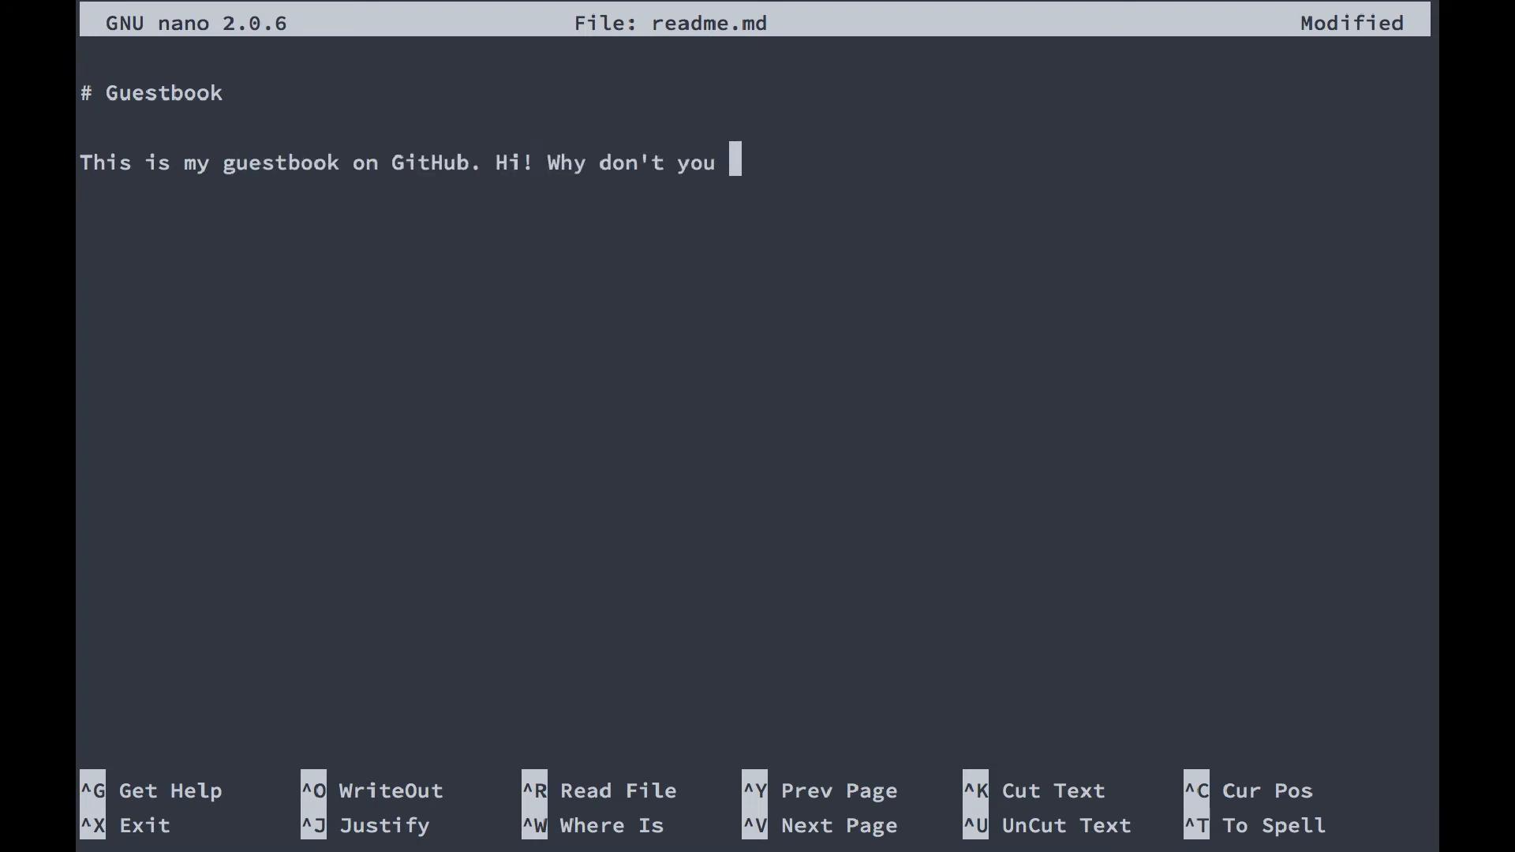
pyautogui.write('leave a comment by editing this readme-file and')
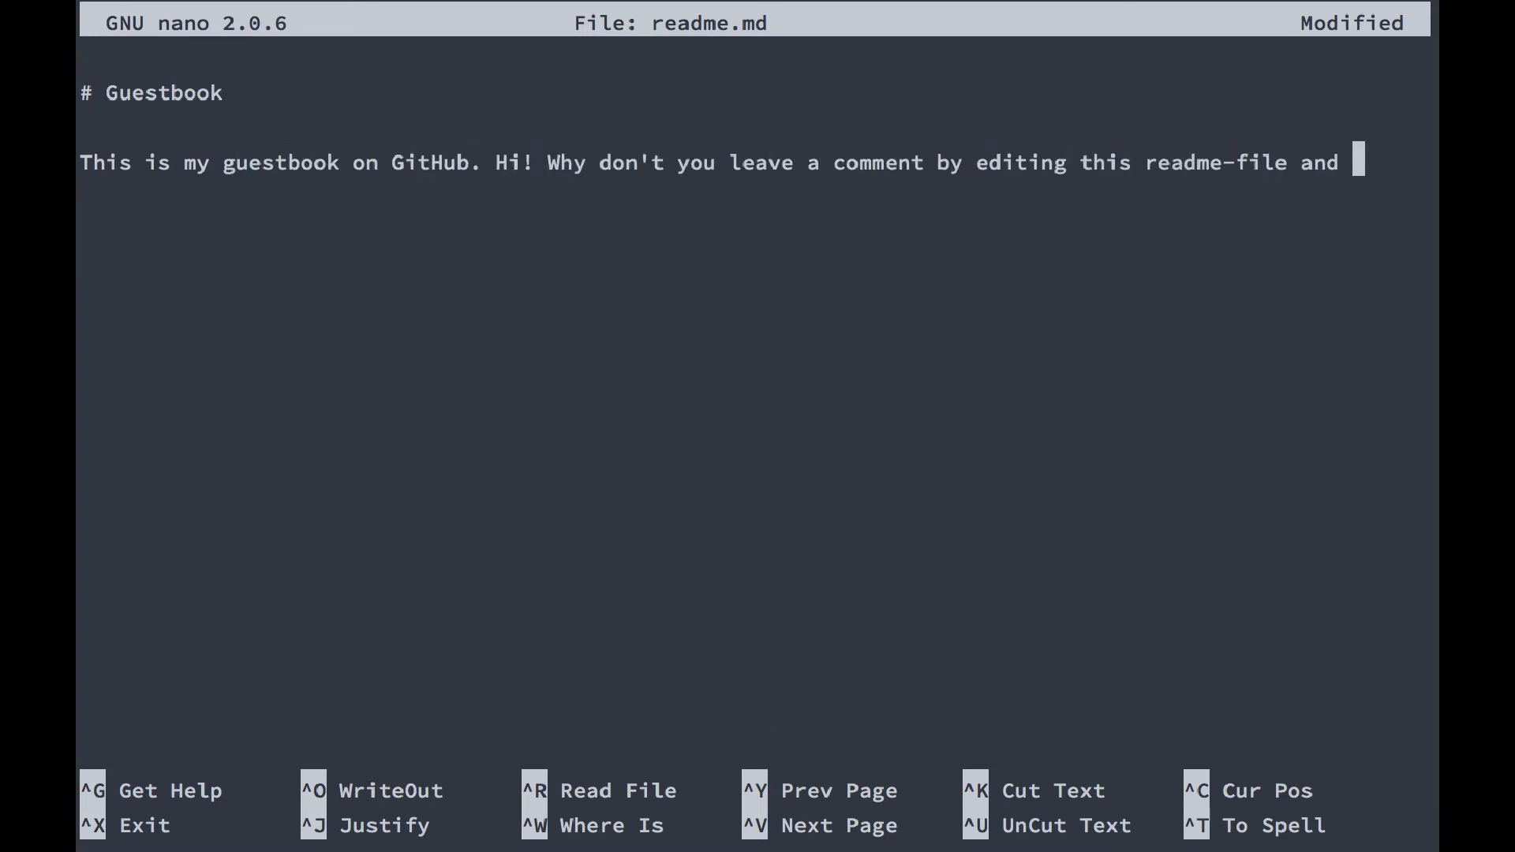
pyautogui.press('ctrl+x')
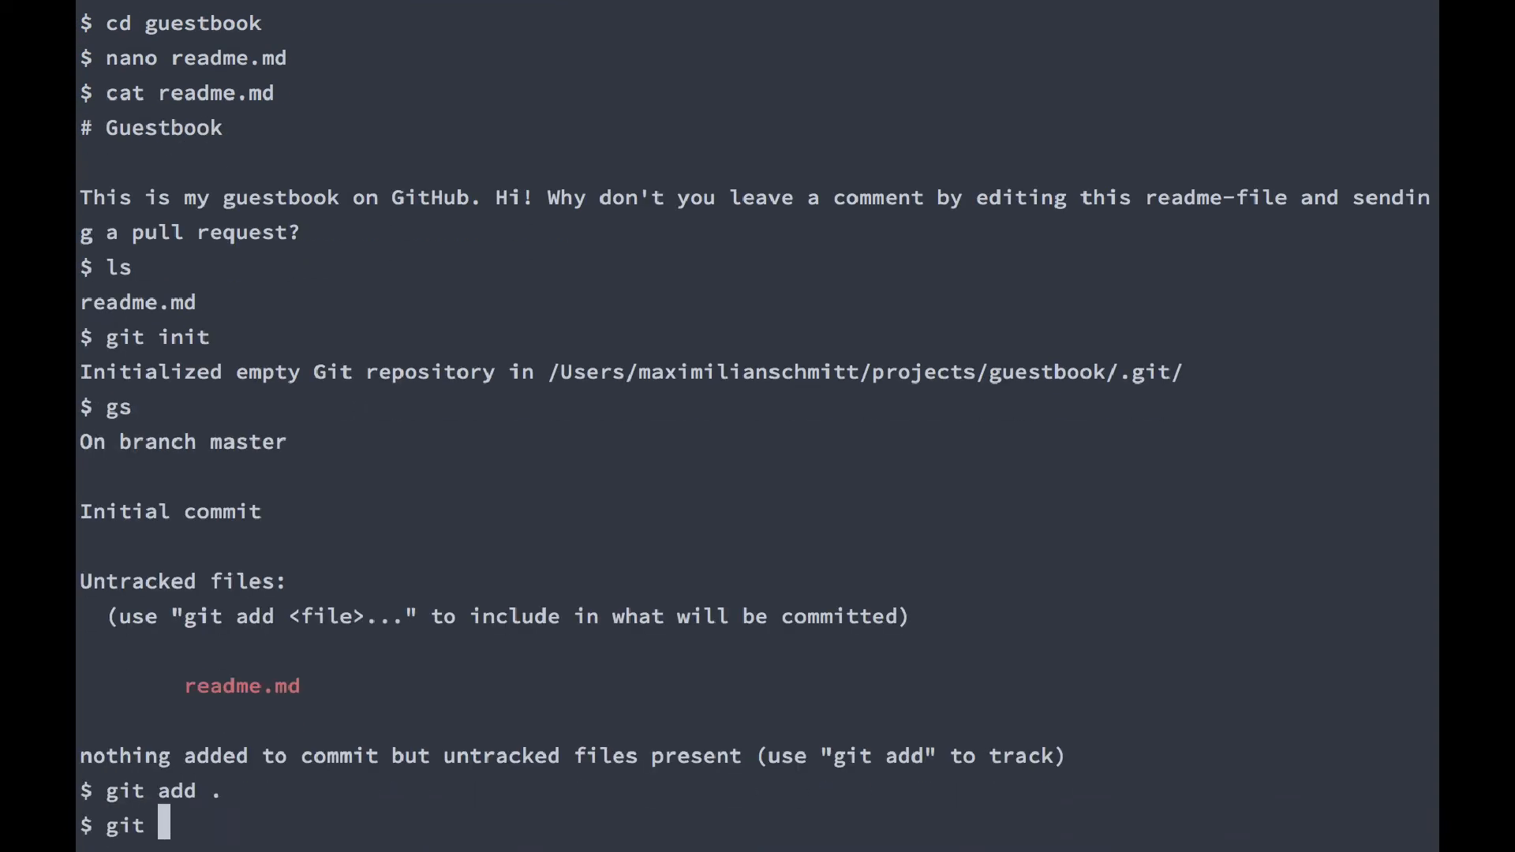
pyautogui.write('gitclick create')
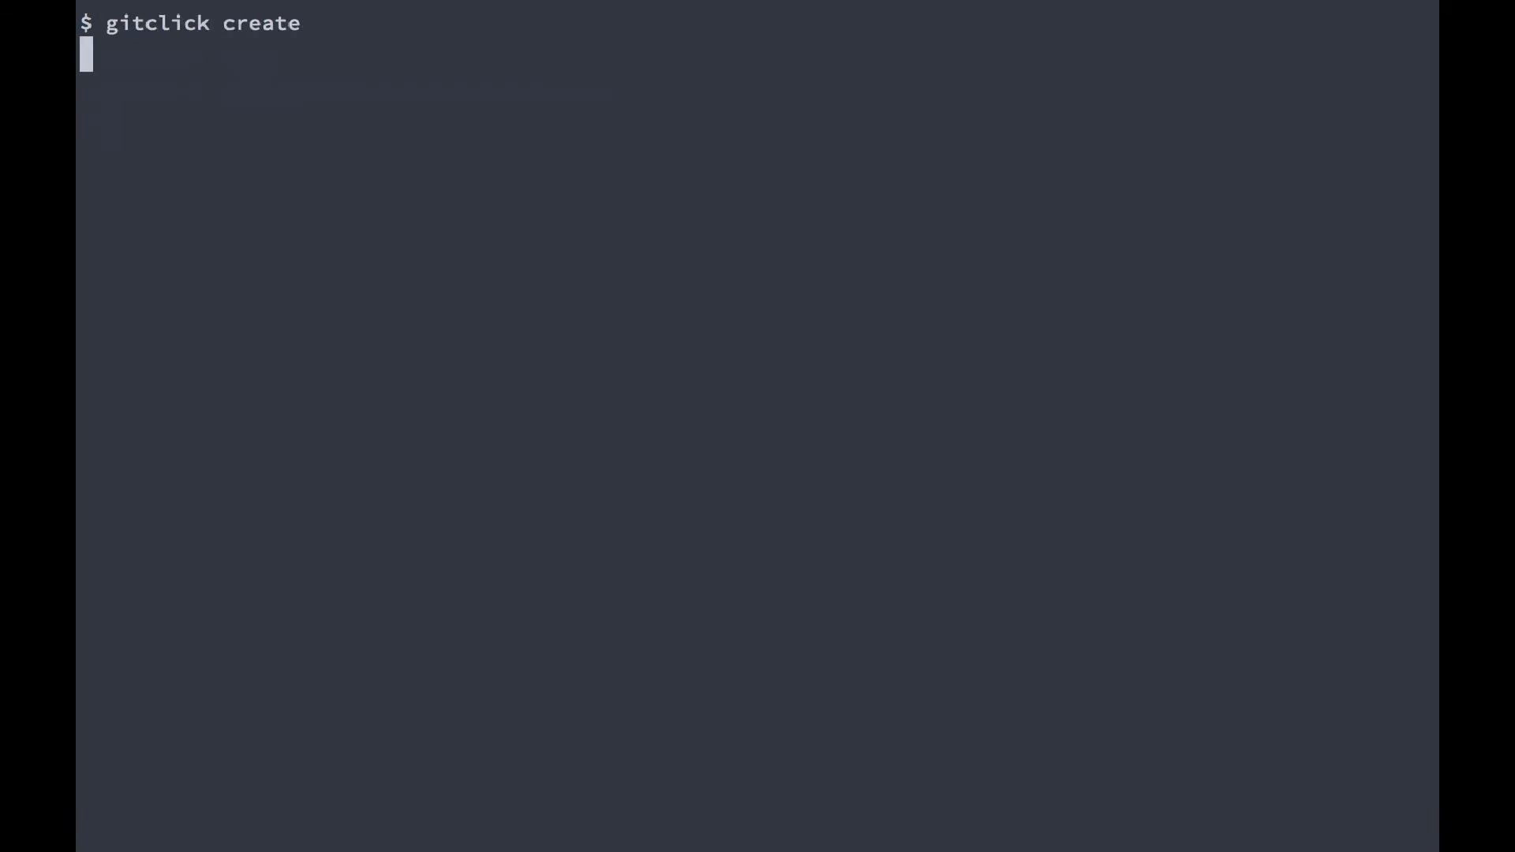
pyautogui.press('Return')
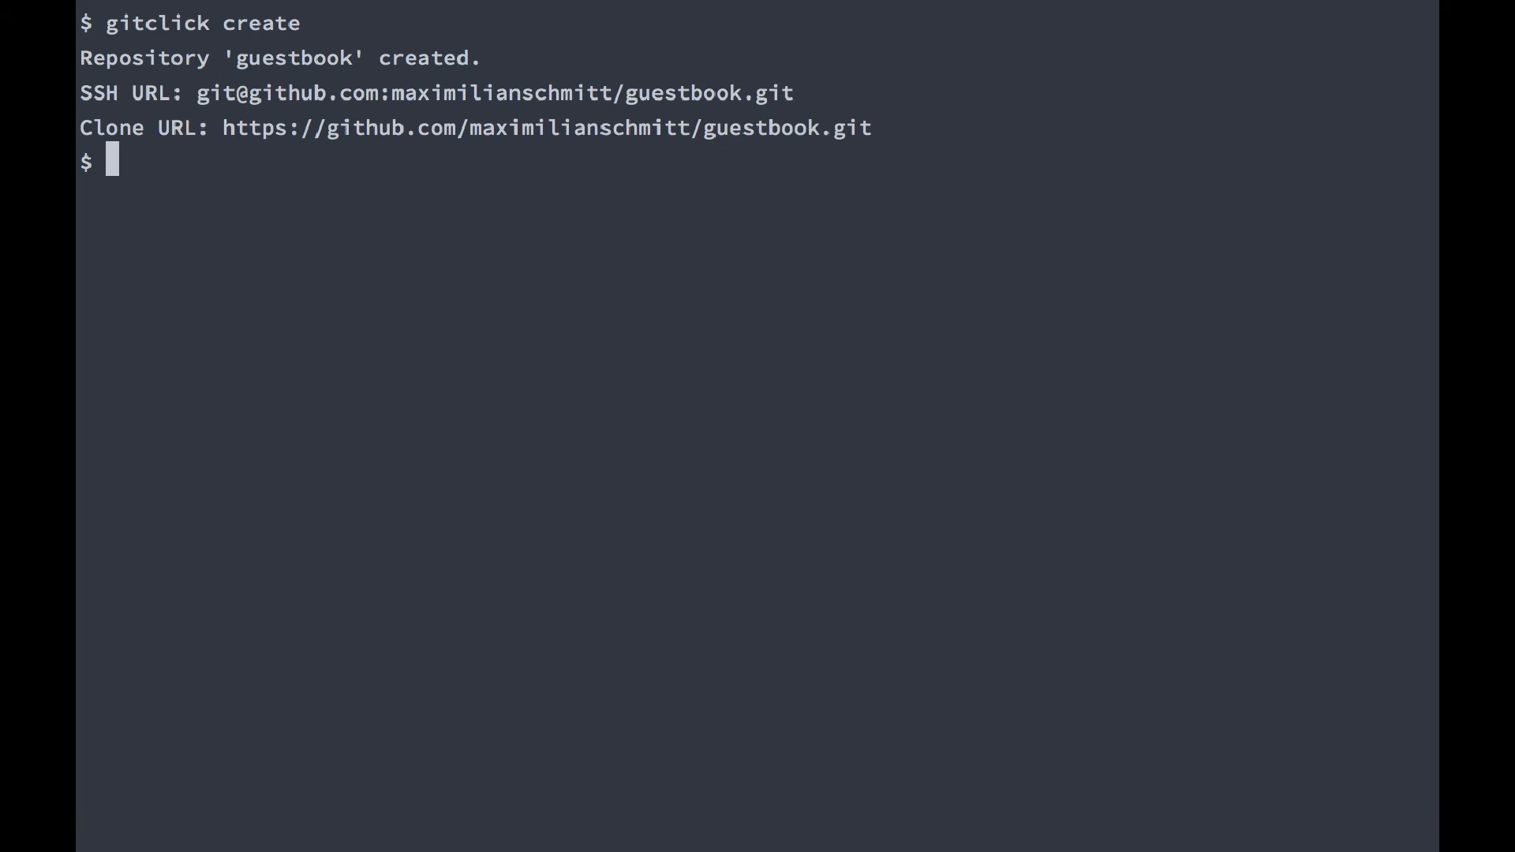
pyautogui.moveTo(608, 133)
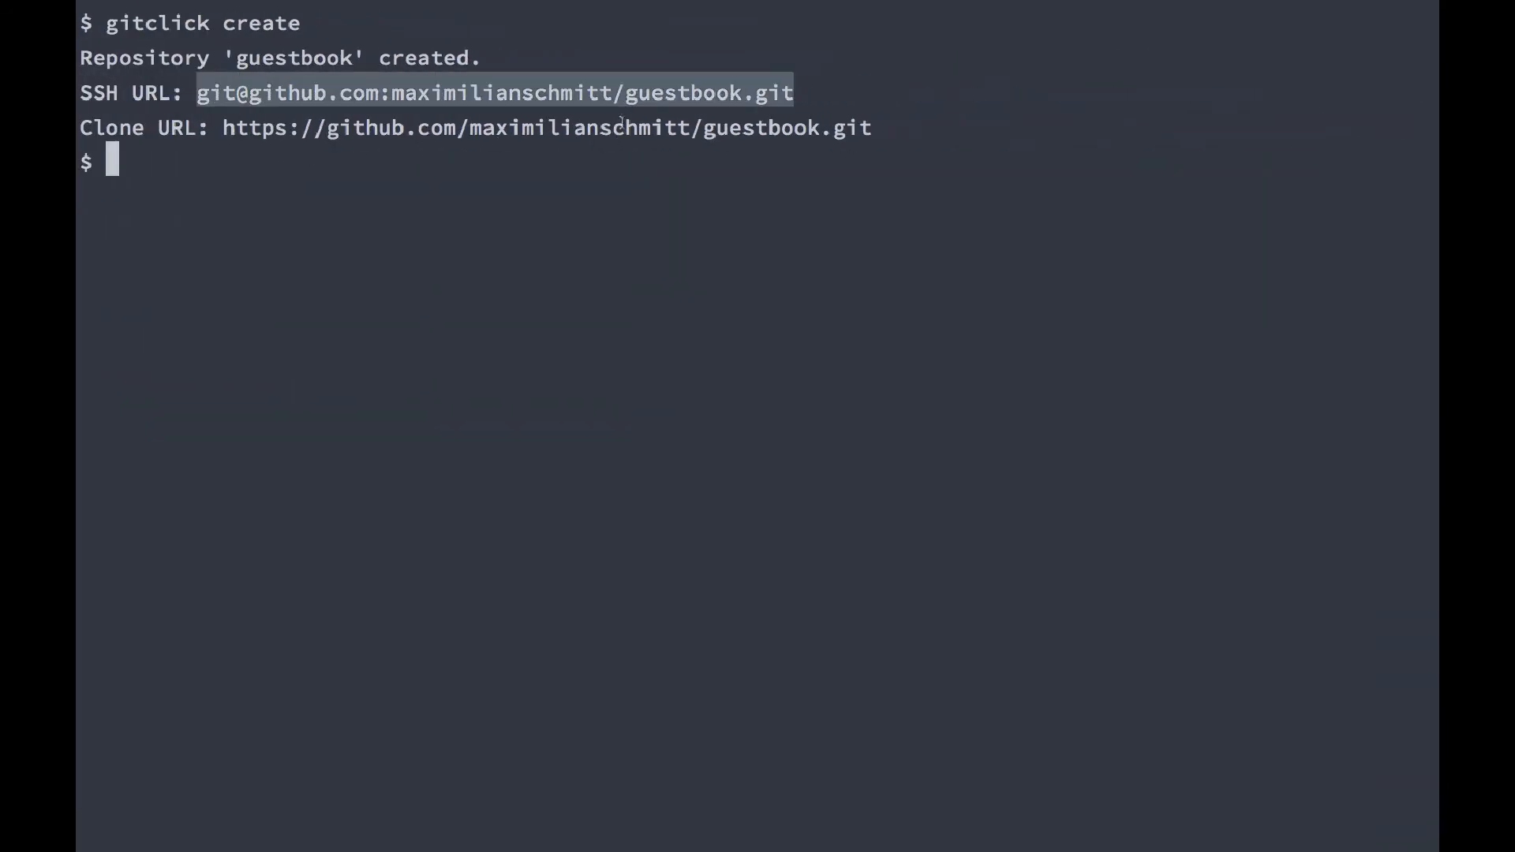
pyautogui.write('git remote add origin git@github.com:maximilianschmitt/guestbook.git')
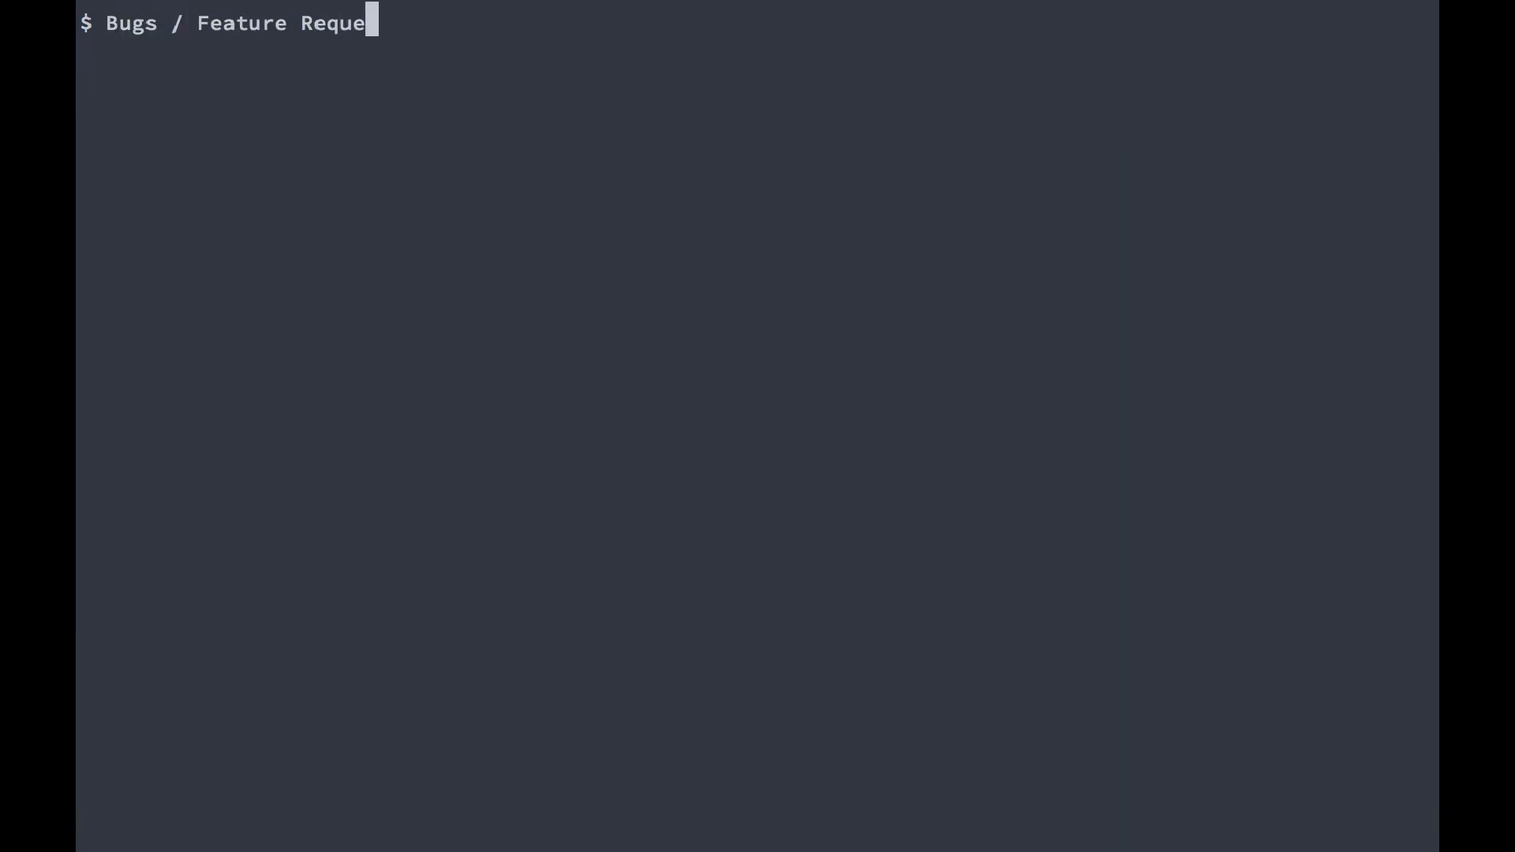
pyautogui.write('sts: github.com/maximilianschmitt/gitclick')
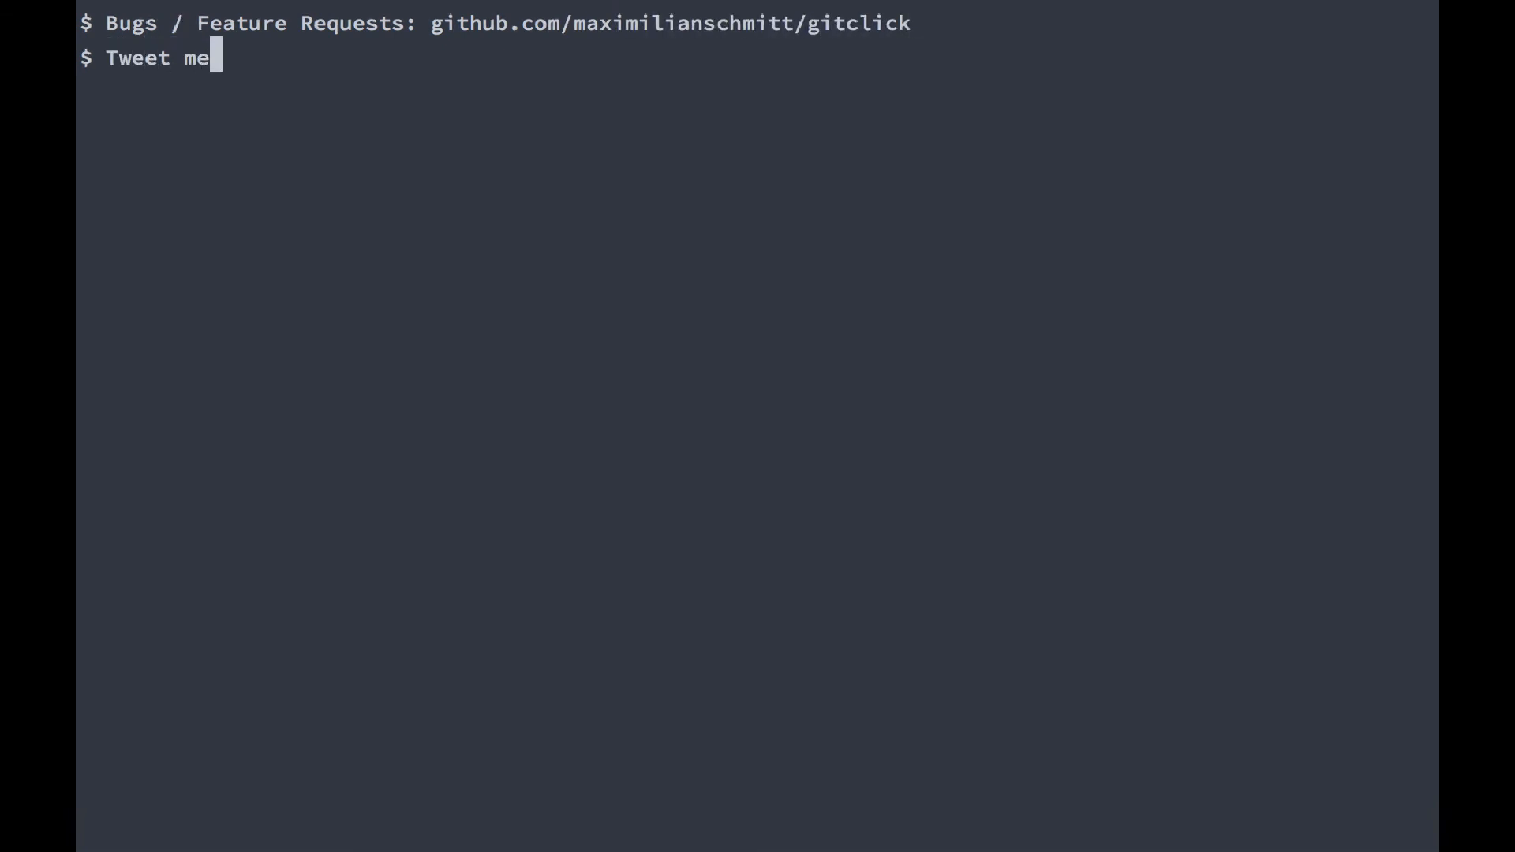
pyautogui.write('on Twitter: @Mackseraner')
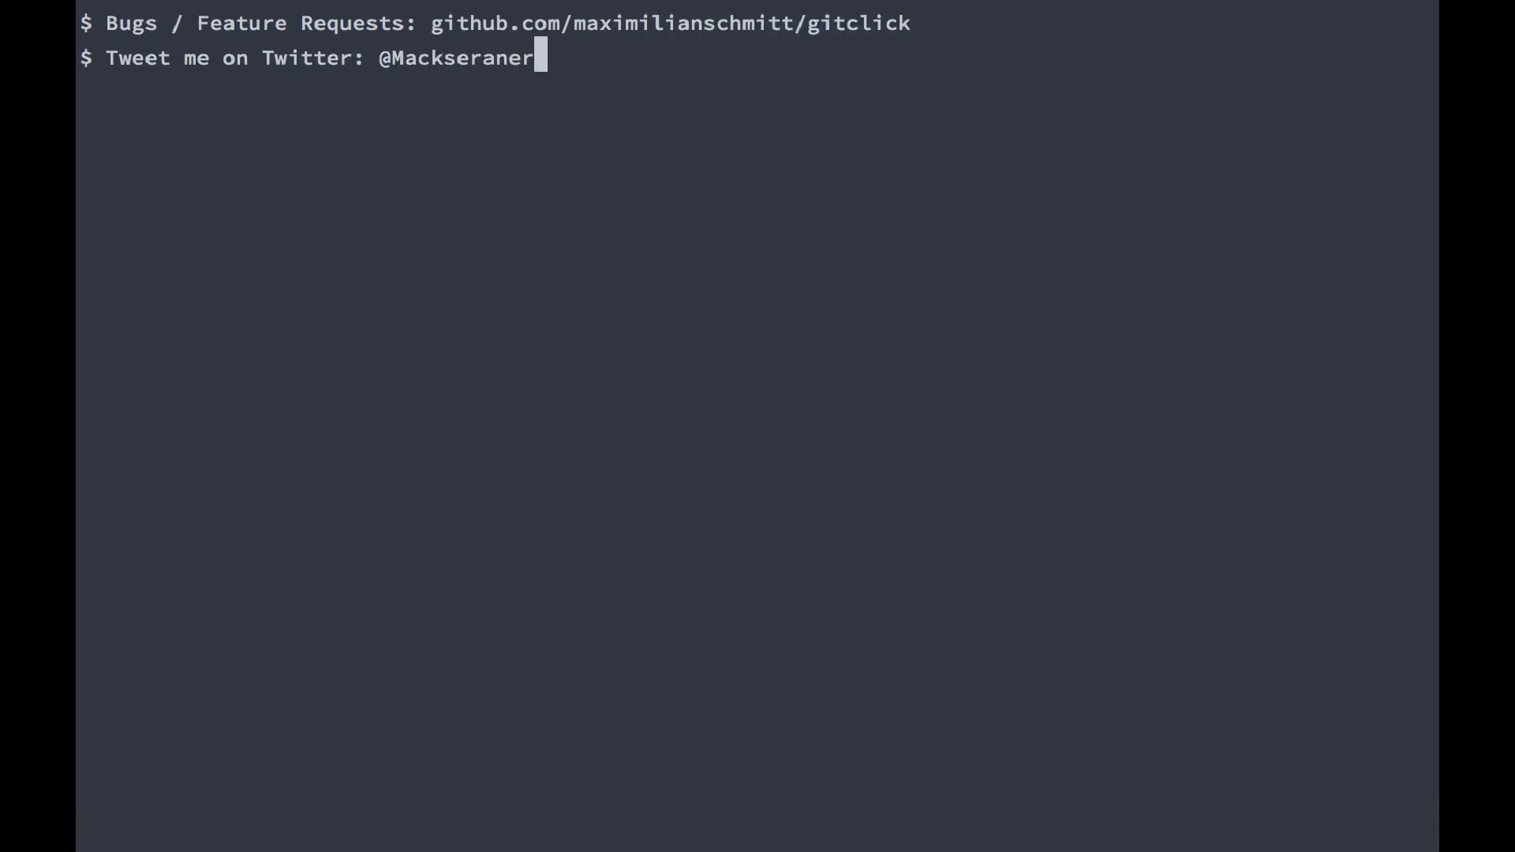
pyautogui.write('Links are in the description!')
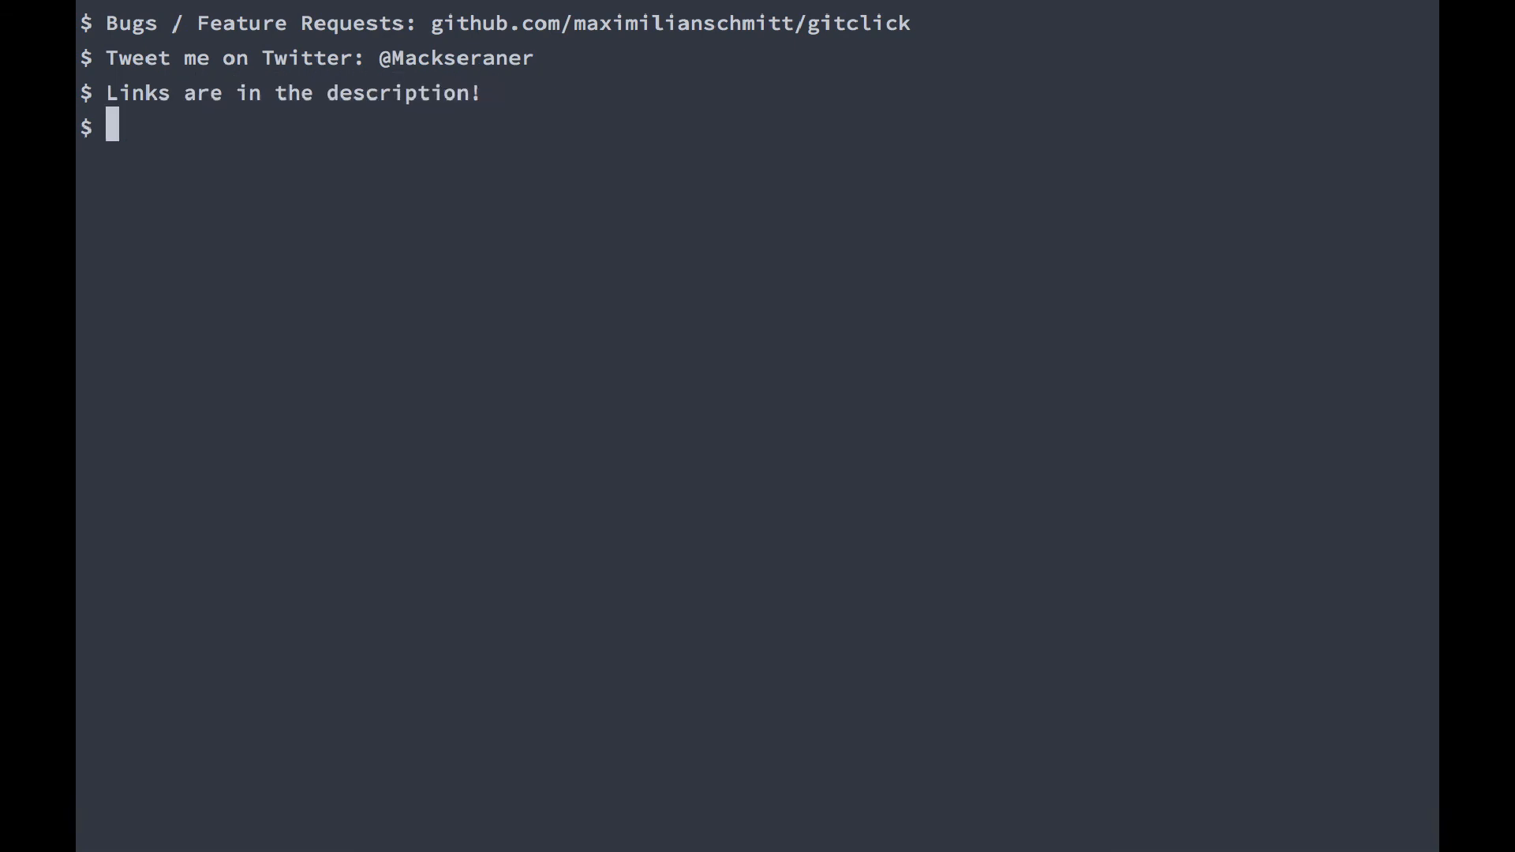
pyautogui.write('Thanks again for watc')
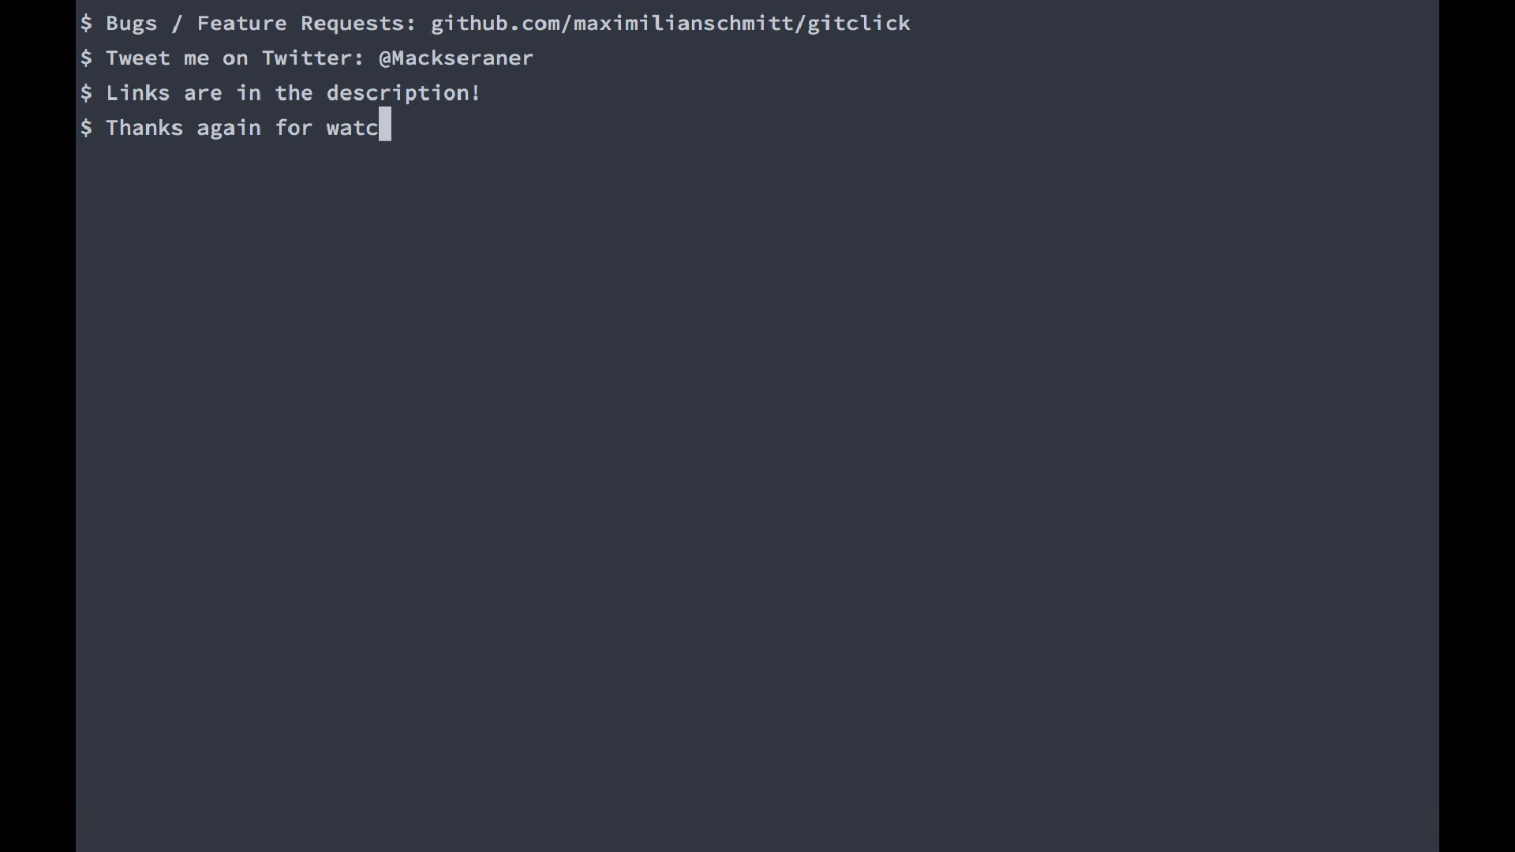